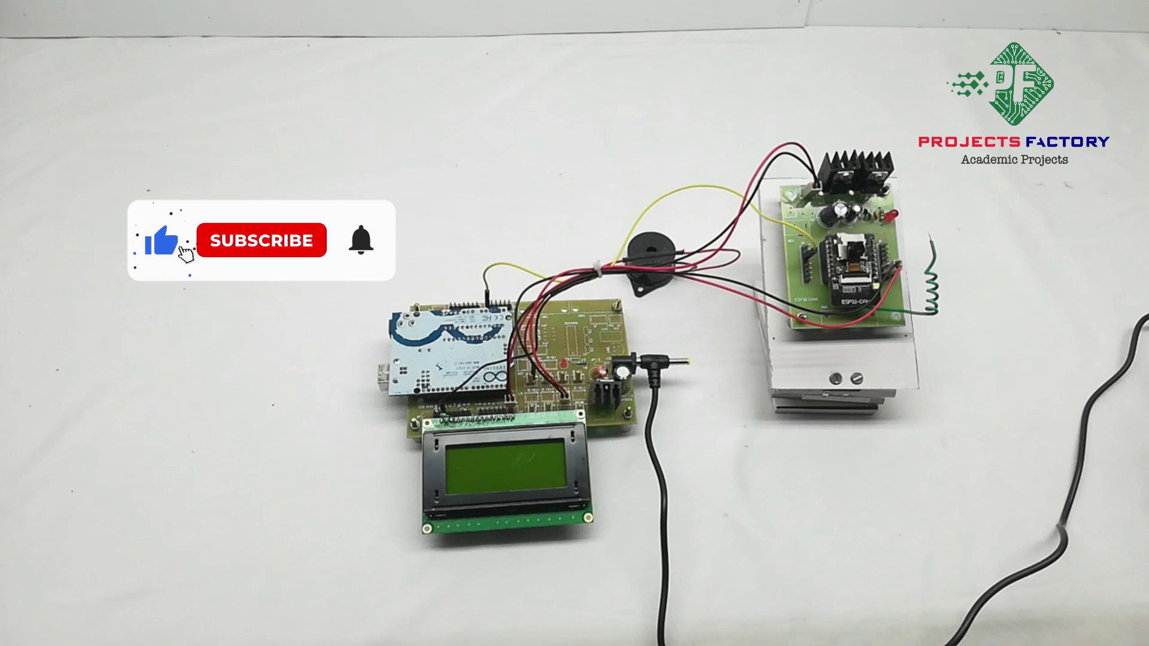
- Start the camera stream and capture a still, triggering NO Helmet and an ESP32-CAM Gmail alert
left_click(261, 240)
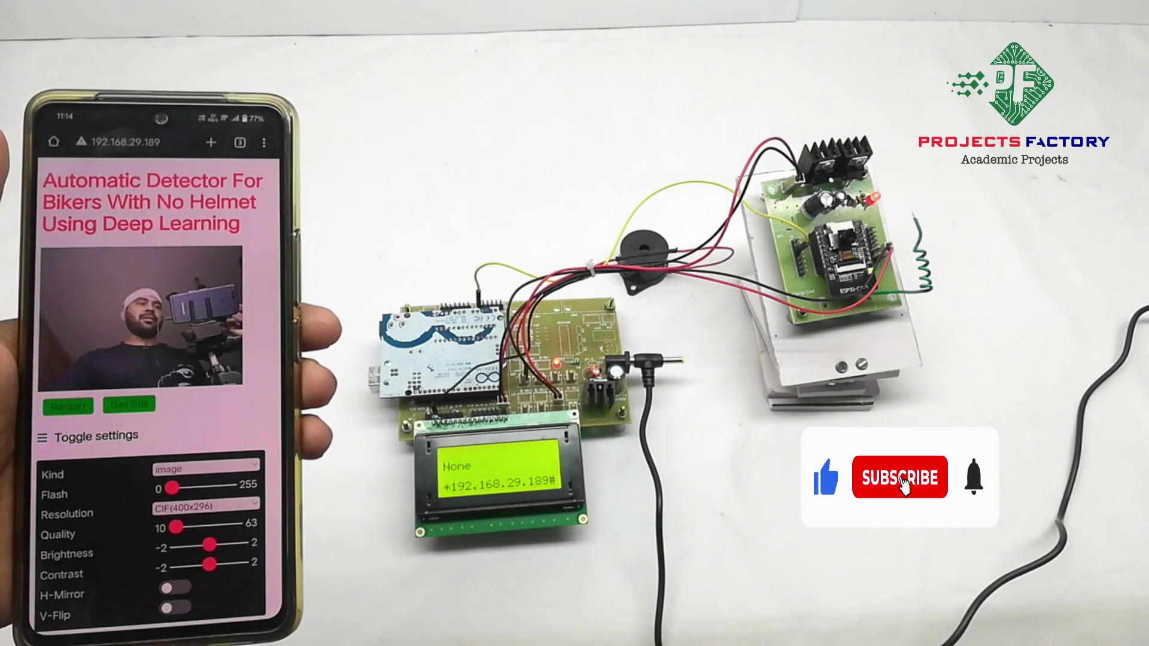
left_click(898, 476)
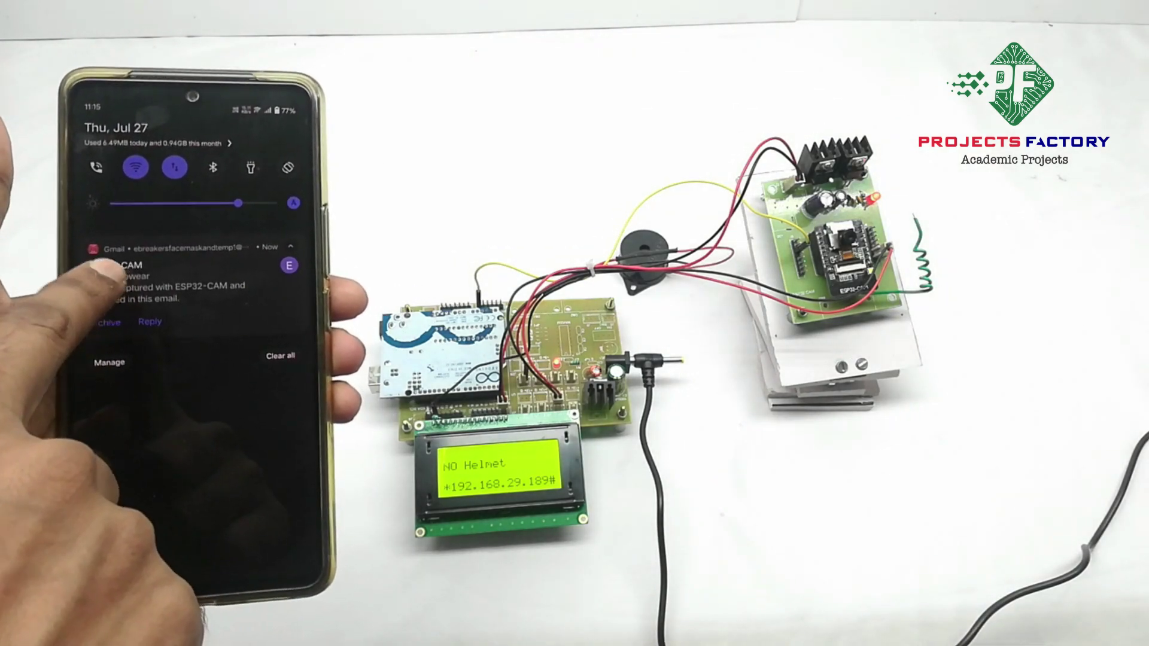
- Open the ESP32-CAM Mask_Nowear email from the notification and preview its photo.jpg attachment
left_click(168, 278)
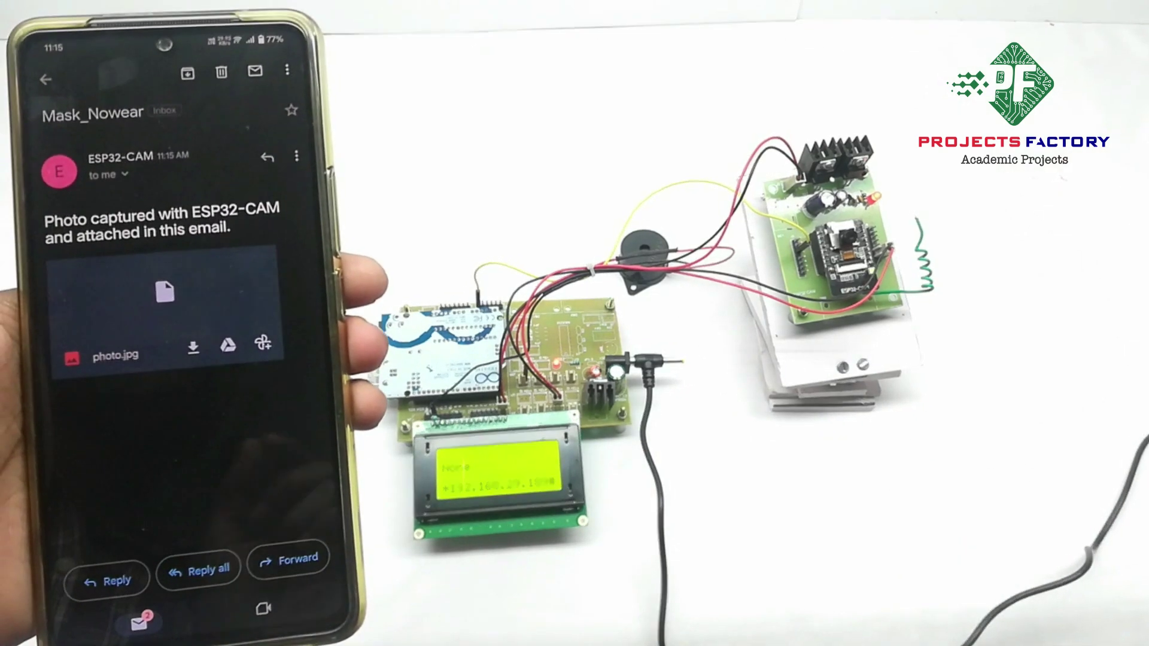
left_click(164, 292)
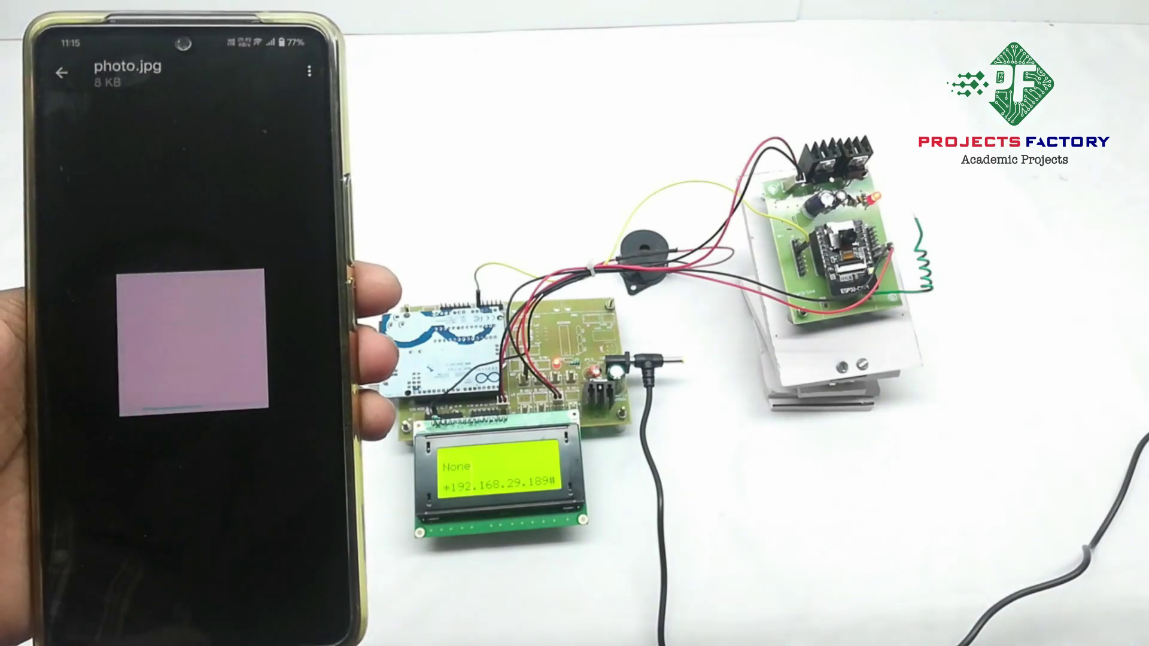